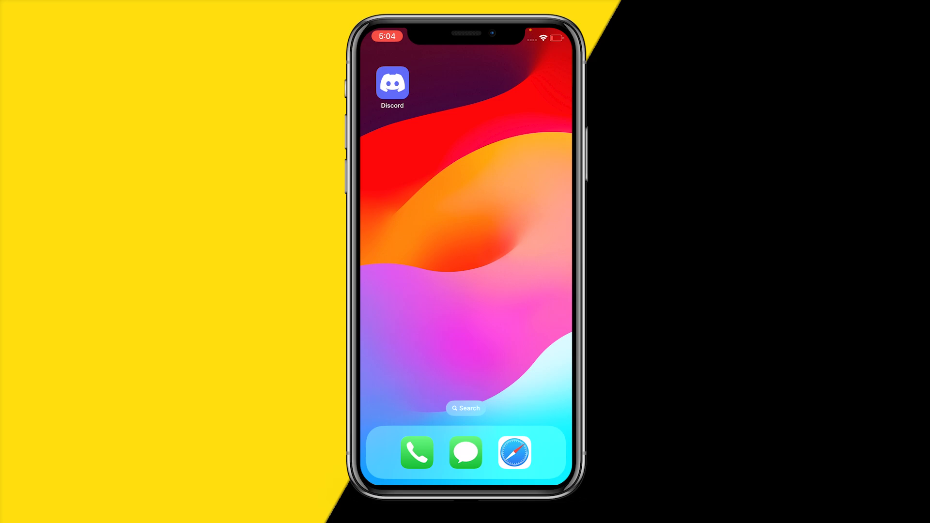
Launch Discord, back out of #general, and open your own profile from the You tab
click(392, 83)
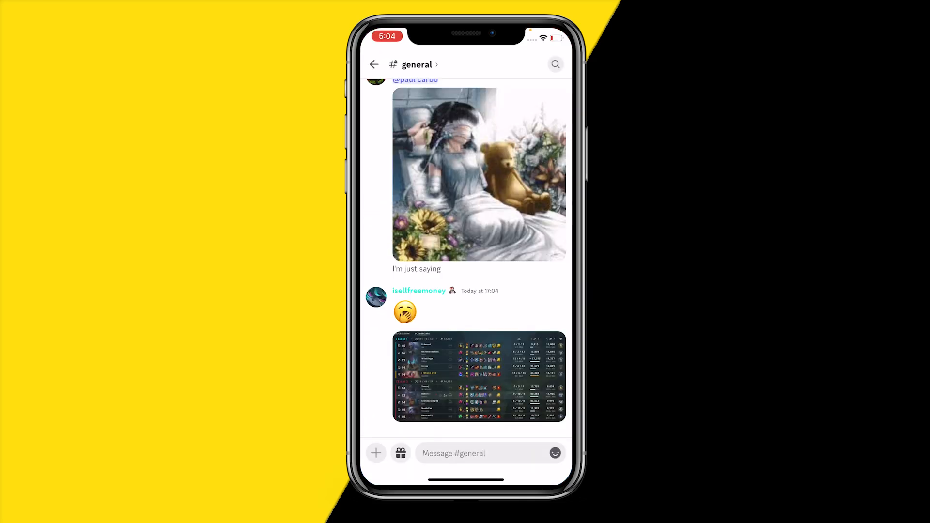
click(374, 64)
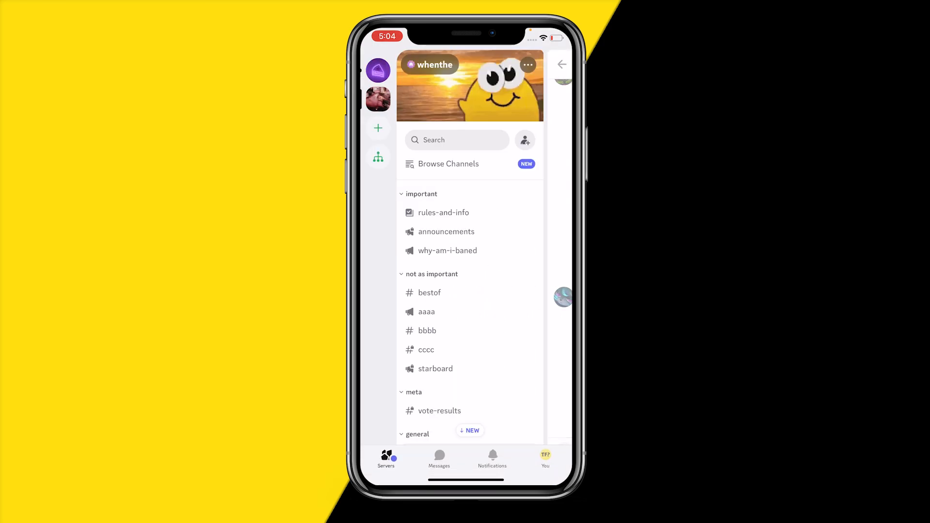
click(545, 459)
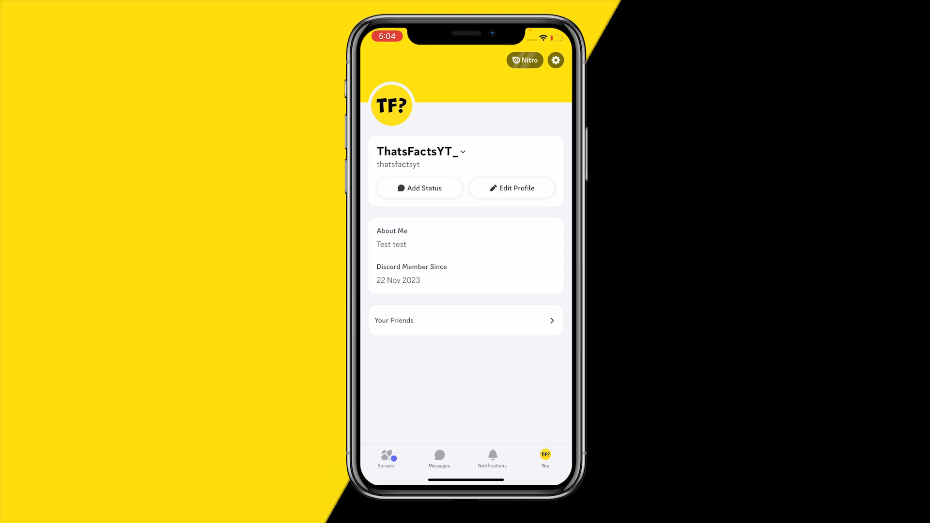
Enable Developer Mode under Advanced settings and return to the settings list
click(555, 60)
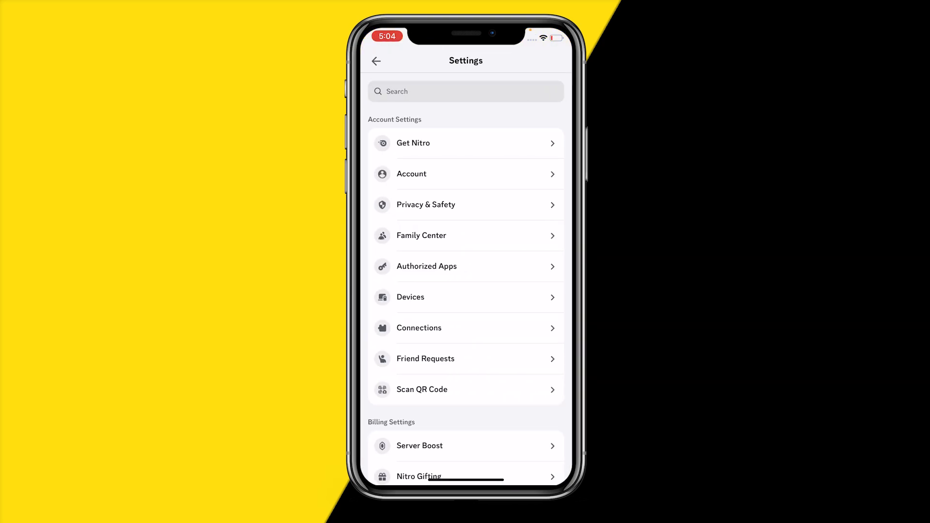
scroll(down, 3)
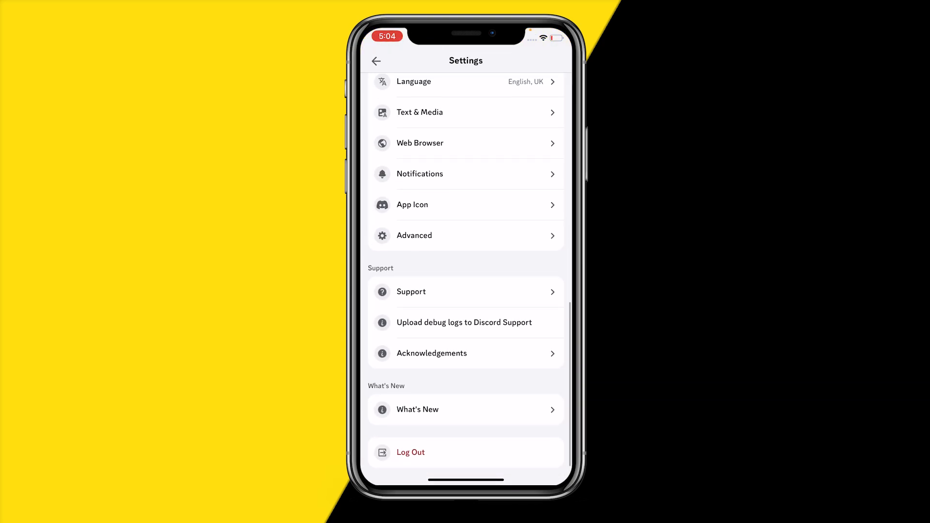
click(413, 235)
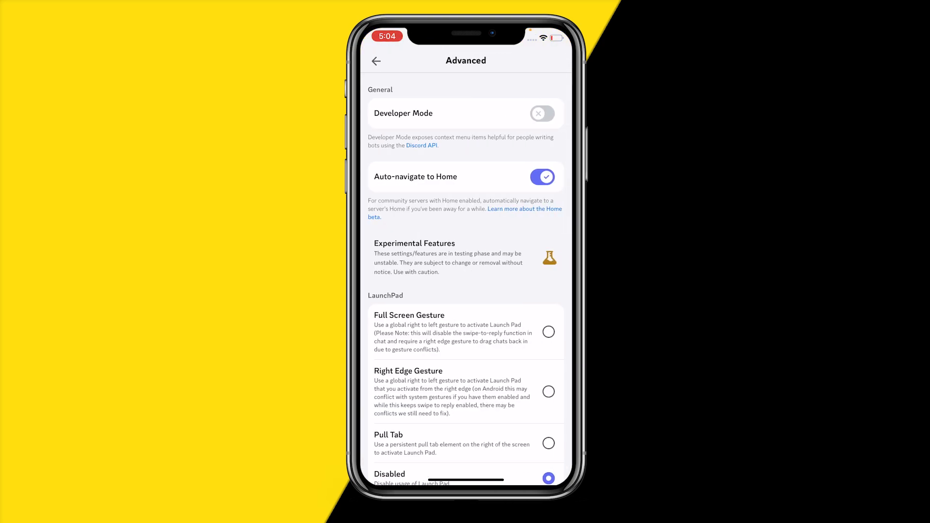
click(542, 113)
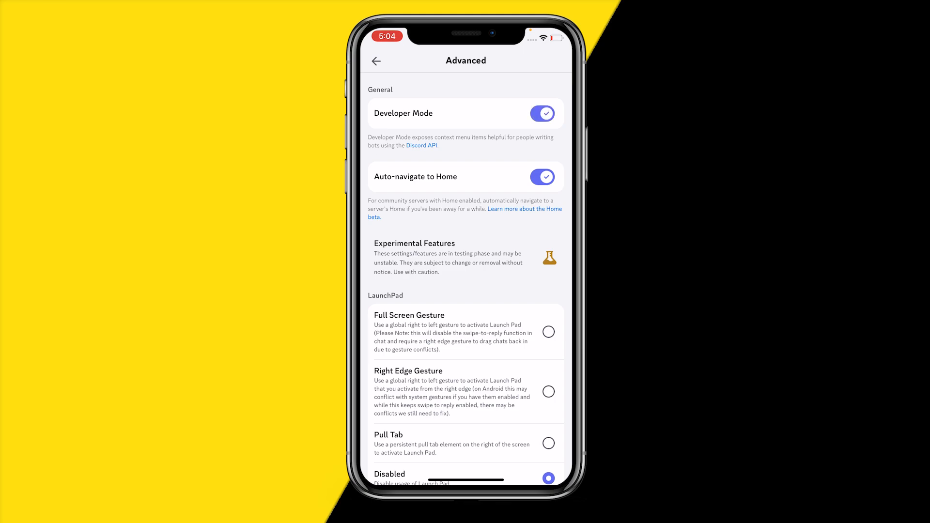
click(376, 60)
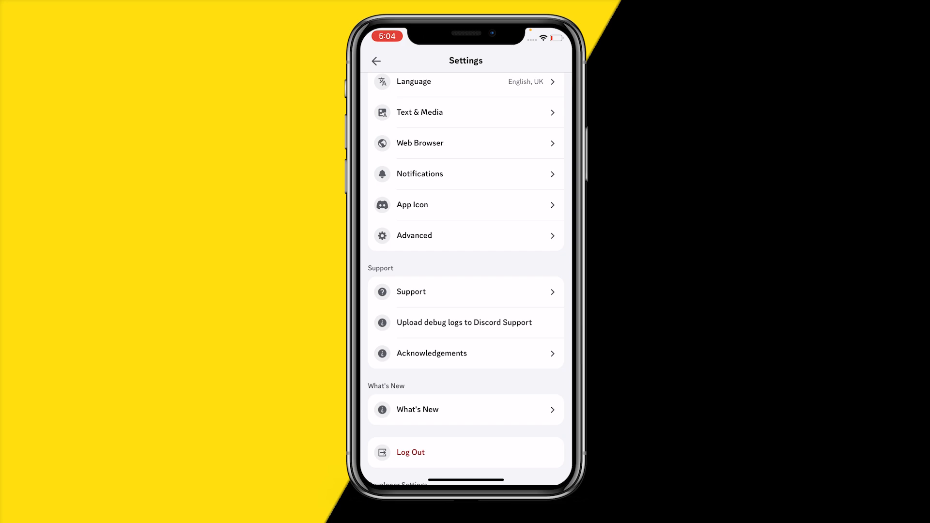
Scroll down the settings list toward Developer Settings
scroll(down, 3)
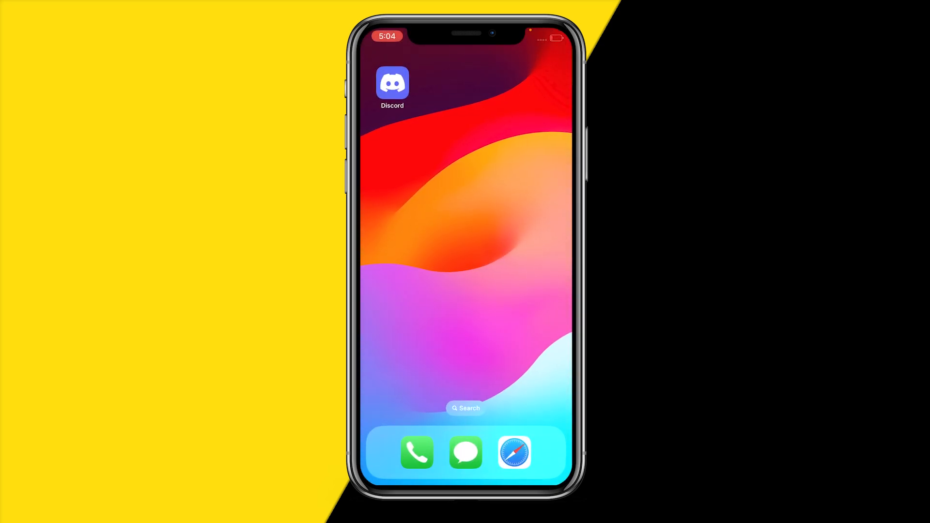
Relaunch Discord and scroll its settings down to the App Settings entries
click(392, 82)
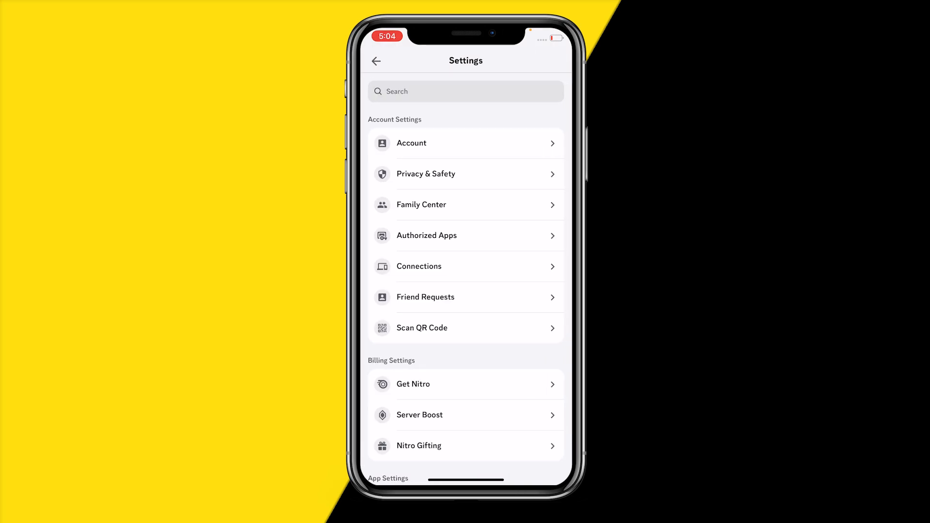
scroll(down, 3)
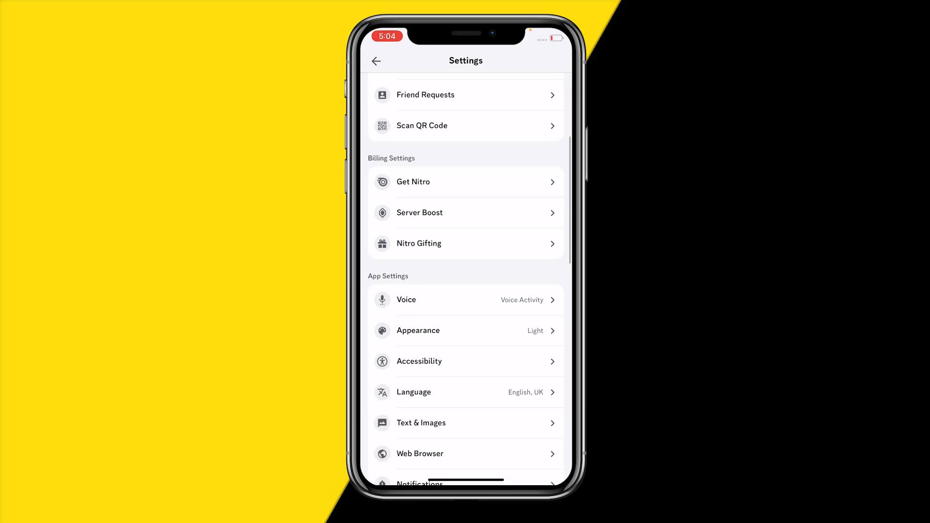
scroll(down, 3)
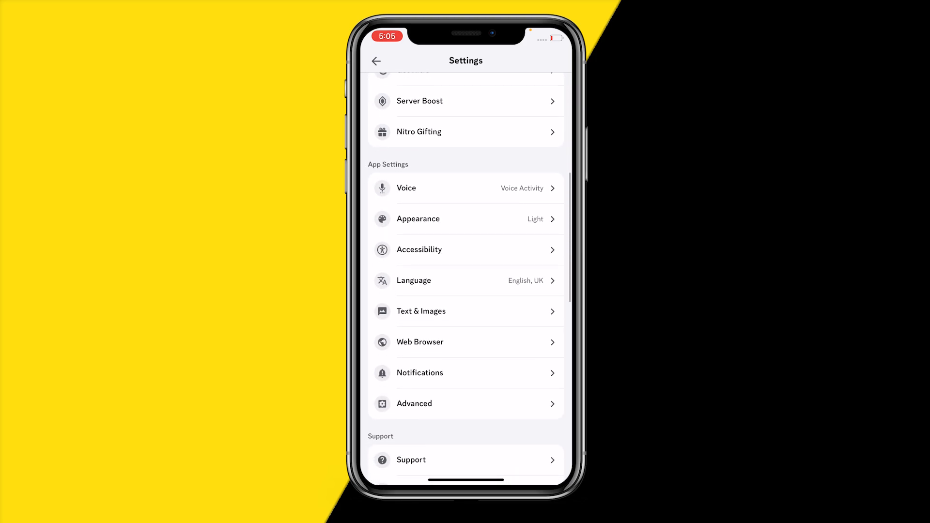
Turn off Show New Layout in Appearance and dismiss the How did it go? feedback sheet
click(418, 218)
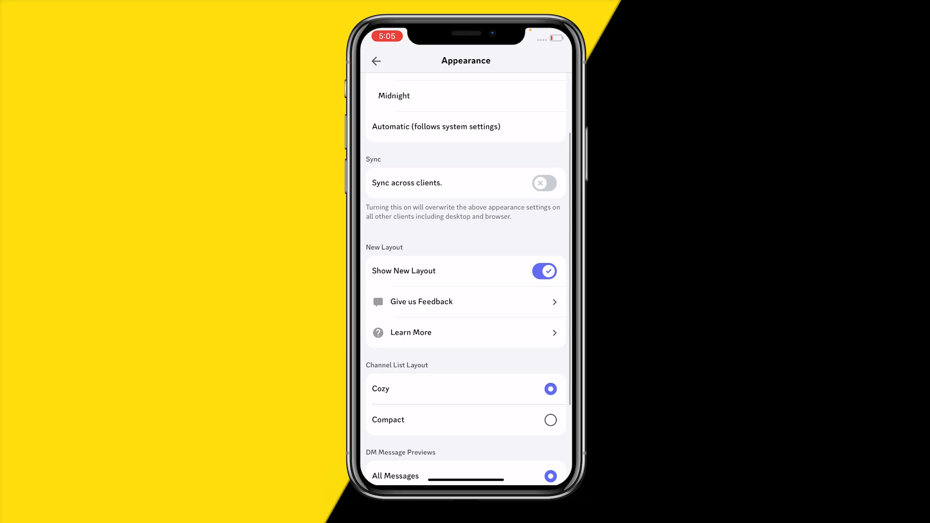
scroll(down, 3)
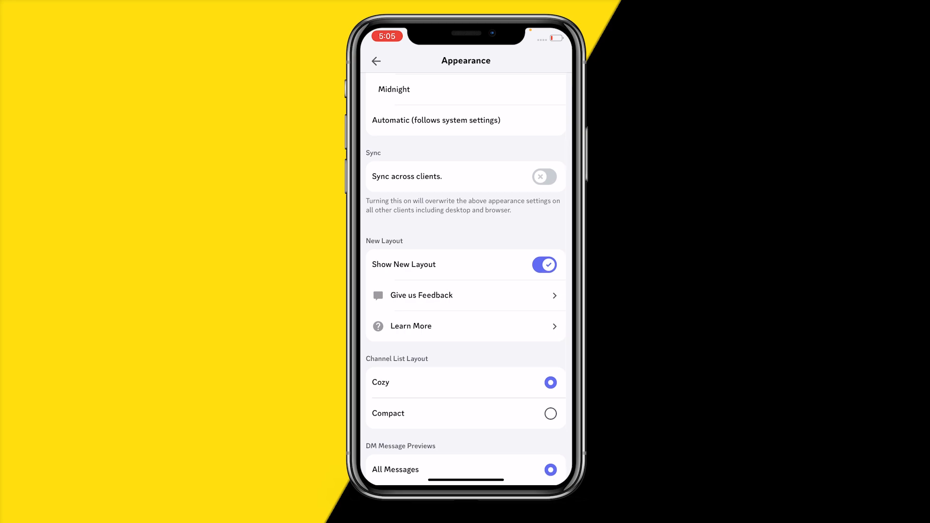
click(543, 264)
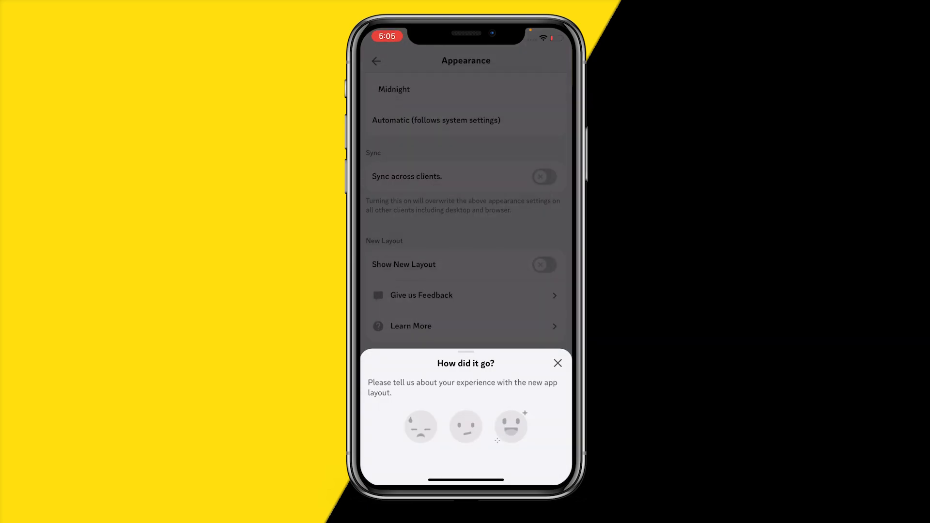
click(556, 363)
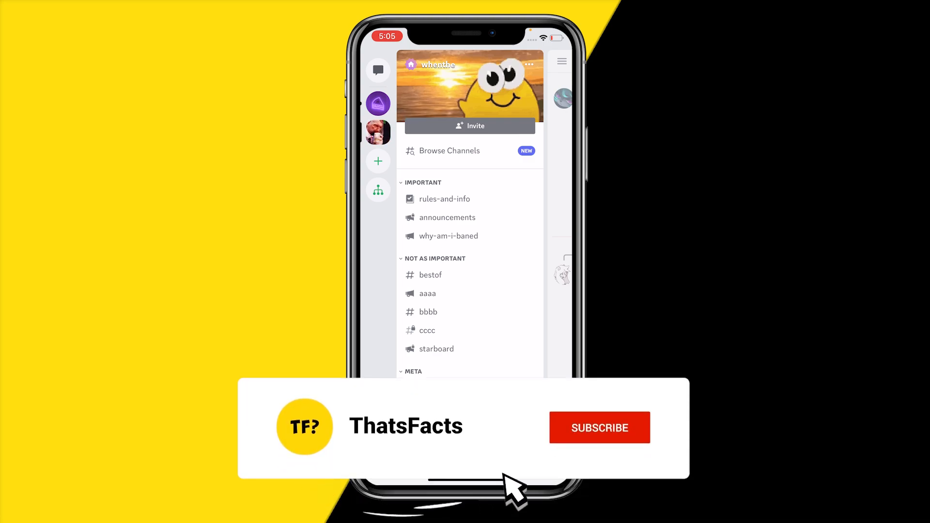
click(599, 428)
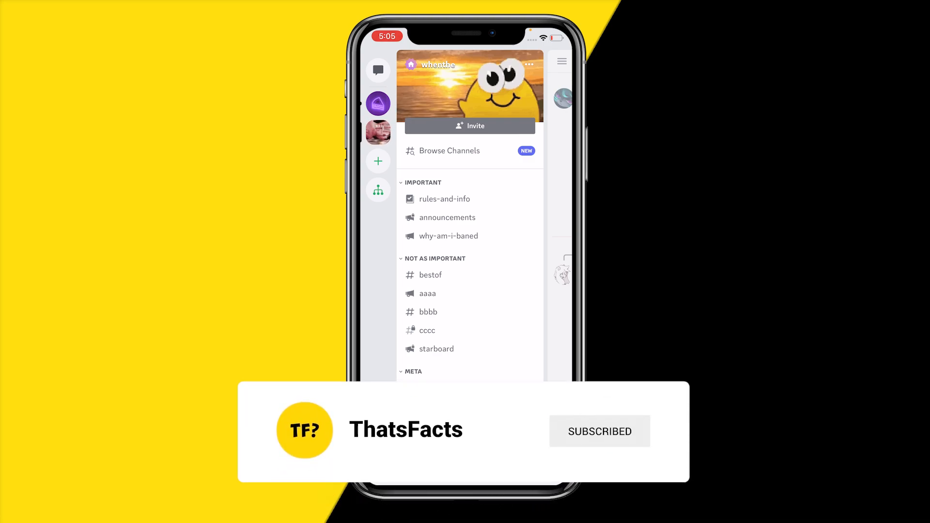